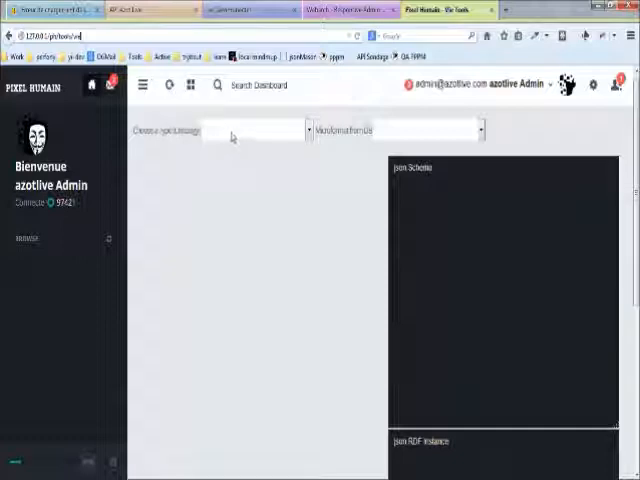
Step: Expand the 'Choose a type/ontology' dropdown listing the schema.org types
{"action": "left_click", "coordinate": [256, 130]}
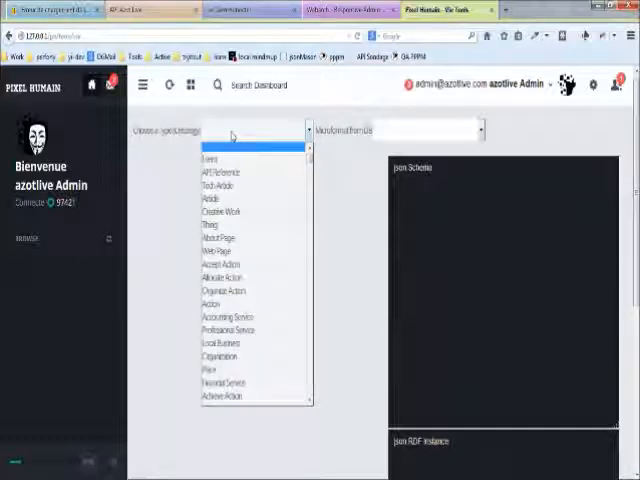
{"action": "mouse_move", "coordinate": [260, 184]}
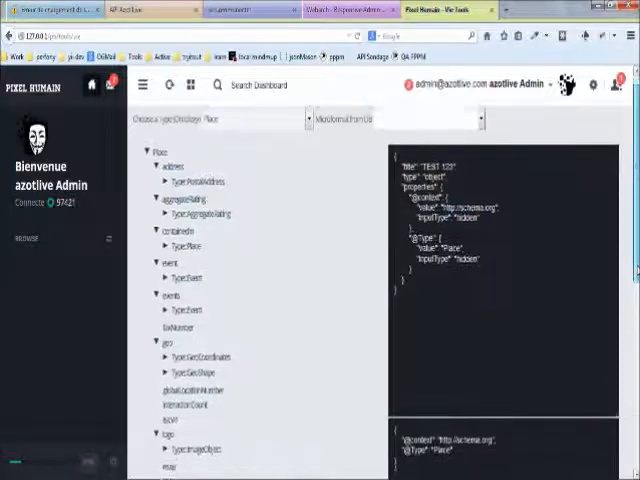
Step: Browse the Place property tree down to the name field for the JSON schema
{"action": "scroll", "scroll_direction": "down", "scroll_amount": 3}
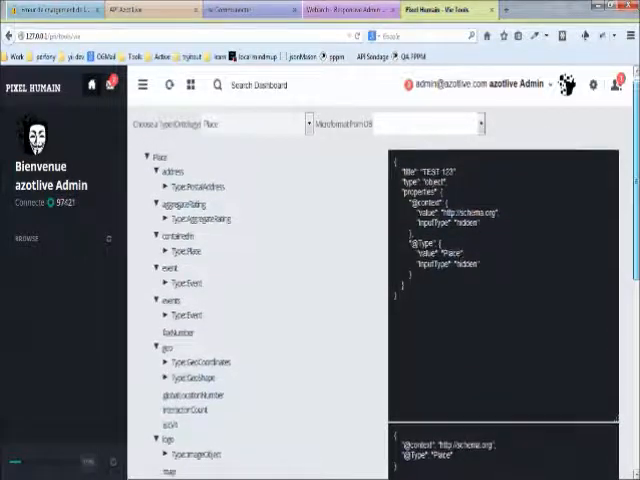
{"action": "scroll", "scroll_direction": "down", "scroll_amount": 3}
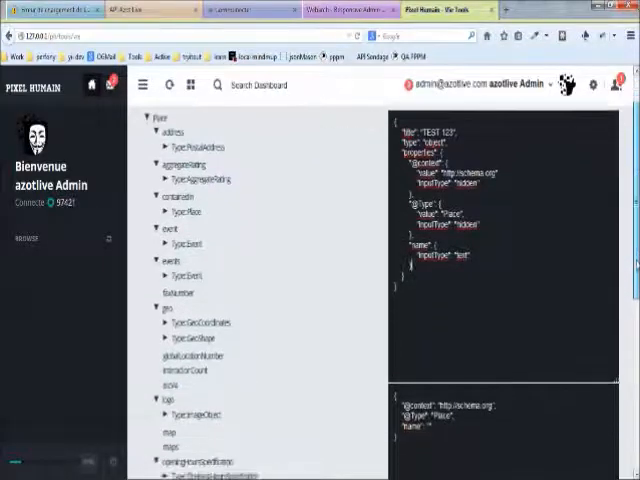
Step: Expand address > PostalAddress and add addressLocality, postalCode and streetAddress to the form
{"action": "scroll", "scroll_direction": "down", "scroll_amount": 3}
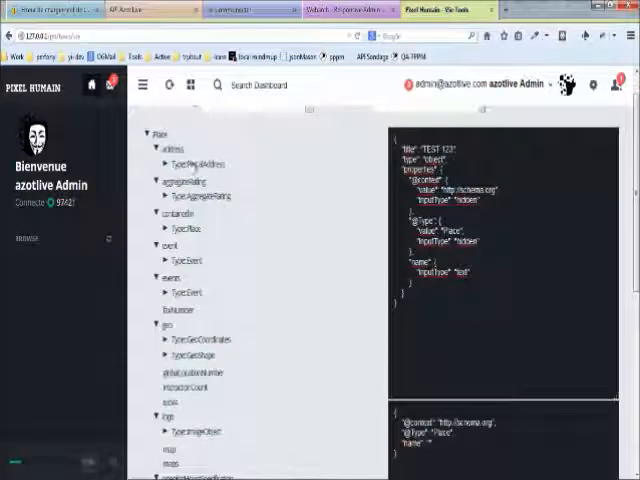
{"action": "left_click", "coordinate": [164, 164]}
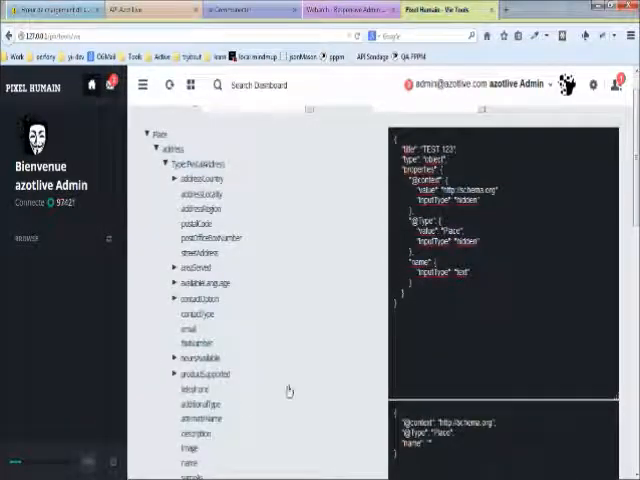
{"action": "scroll", "scroll_direction": "down", "scroll_amount": 3}
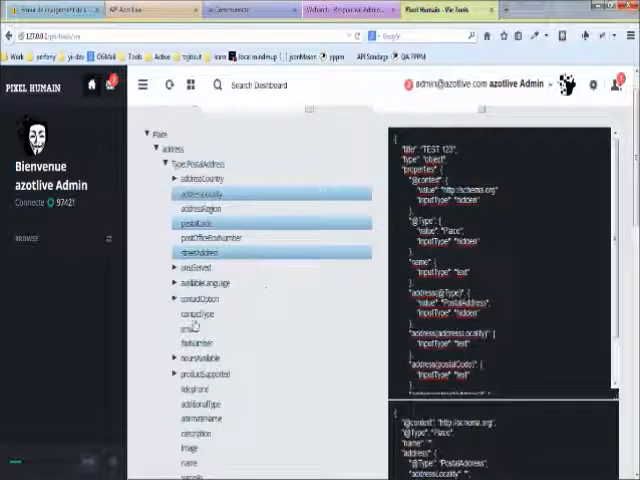
{"action": "scroll", "scroll_direction": "down", "scroll_amount": 3}
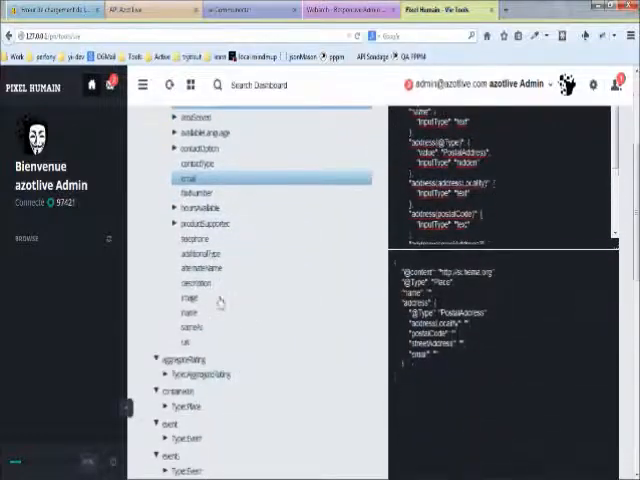
{"action": "left_click", "coordinate": [192, 240]}
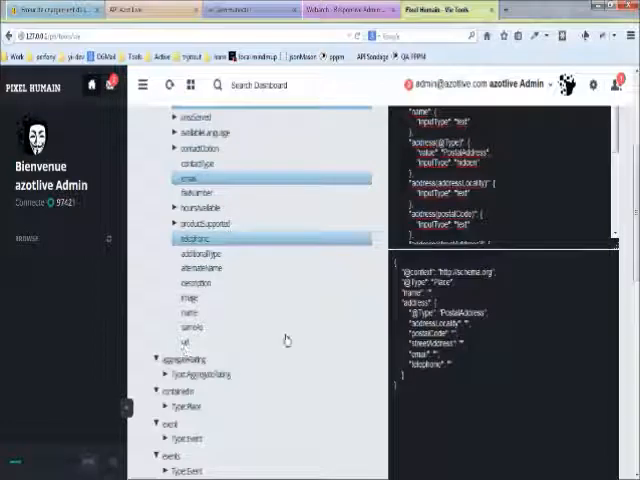
Step: Scroll through PostalAddress to reach the email, telephone and url properties
{"action": "scroll", "scroll_direction": "down", "scroll_amount": 3}
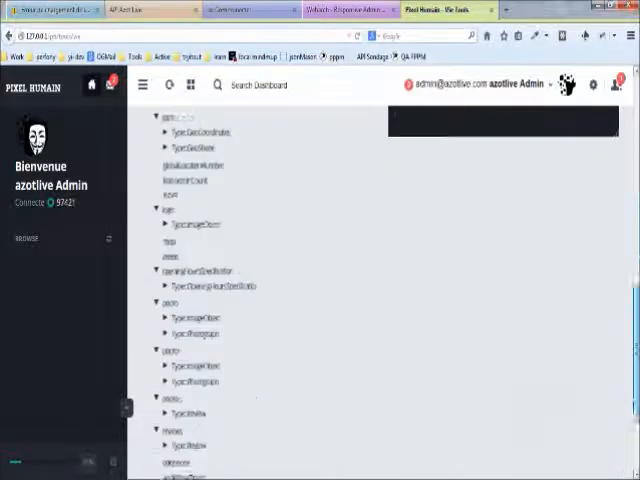
{"action": "scroll", "scroll_direction": "down", "scroll_amount": 3}
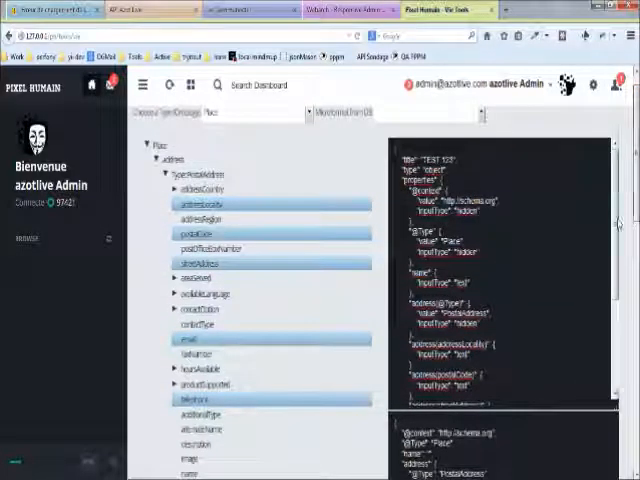
{"action": "scroll", "scroll_direction": "down", "scroll_amount": 3}
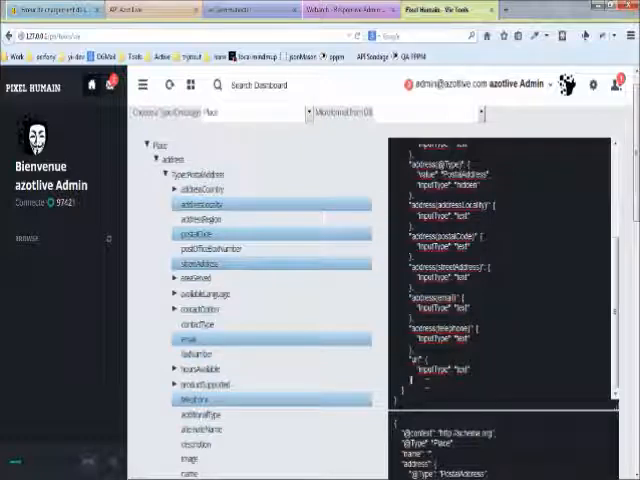
{"action": "scroll", "scroll_direction": "down", "scroll_amount": 3}
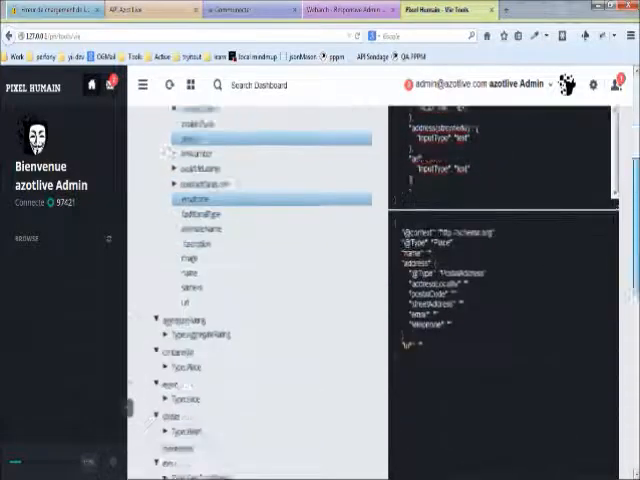
{"action": "scroll", "scroll_direction": "down", "scroll_amount": 3}
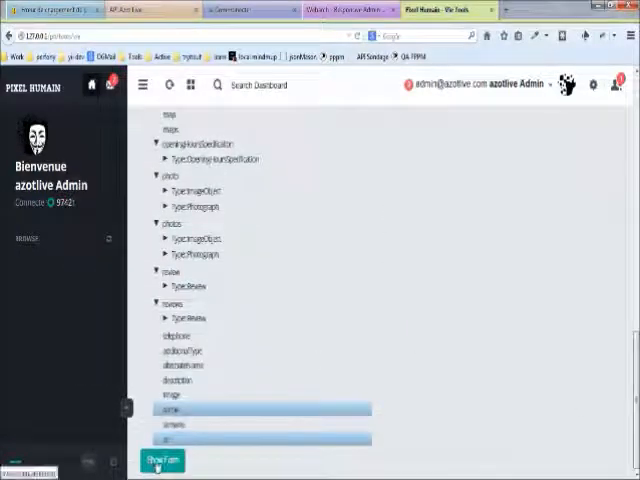
Step: Show the generated form in the TEST 123 modal and enter 'Noh' in the Nom field
{"action": "left_click", "coordinate": [164, 460]}
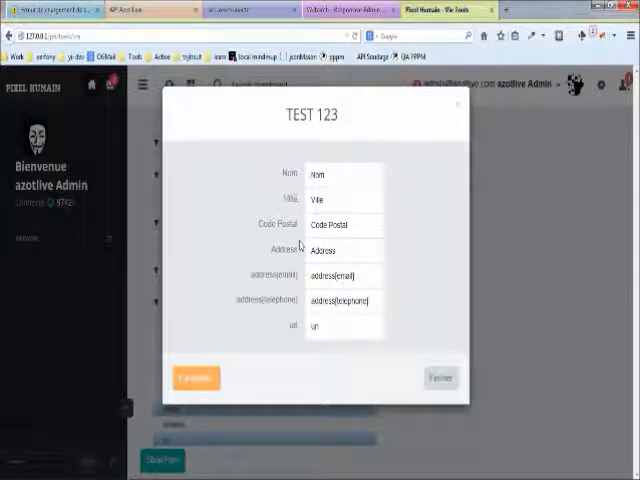
{"action": "mouse_move", "coordinate": [300, 332]}
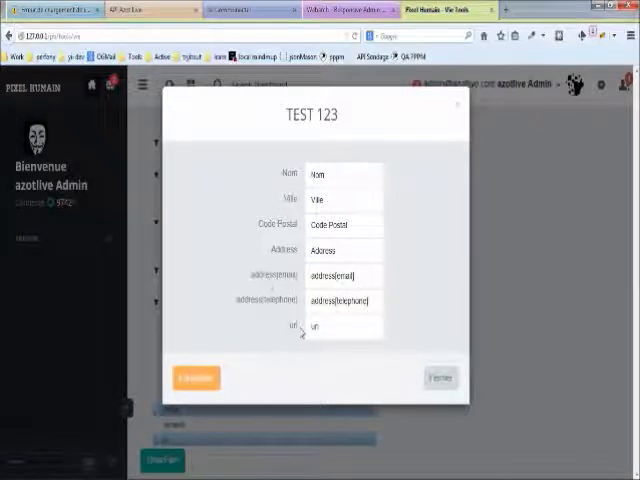
{"action": "type", "text": "Noh"}
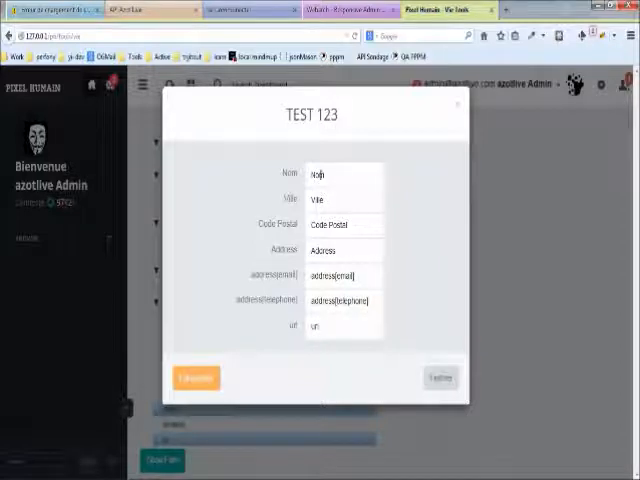